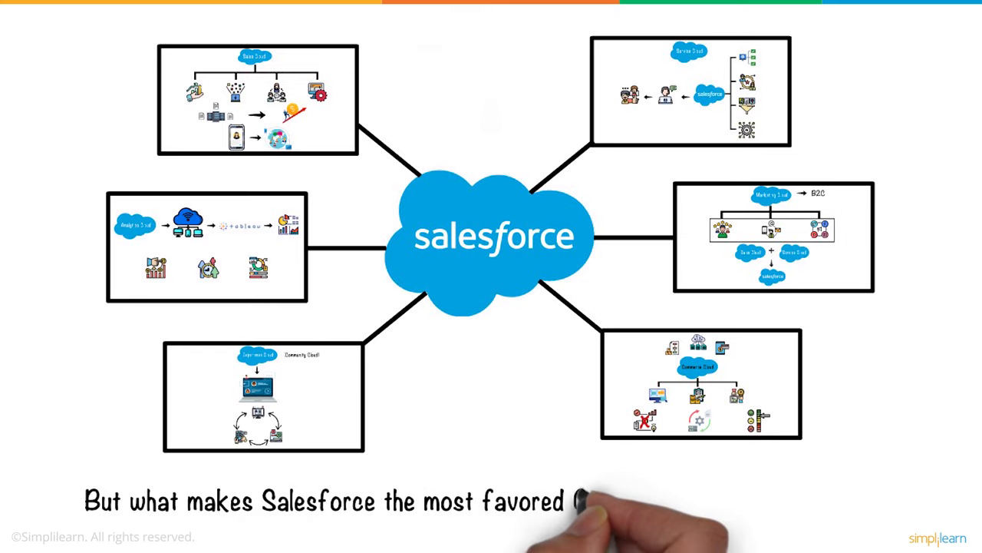
{"action": "type", "text": "CRM platform on the market?"}
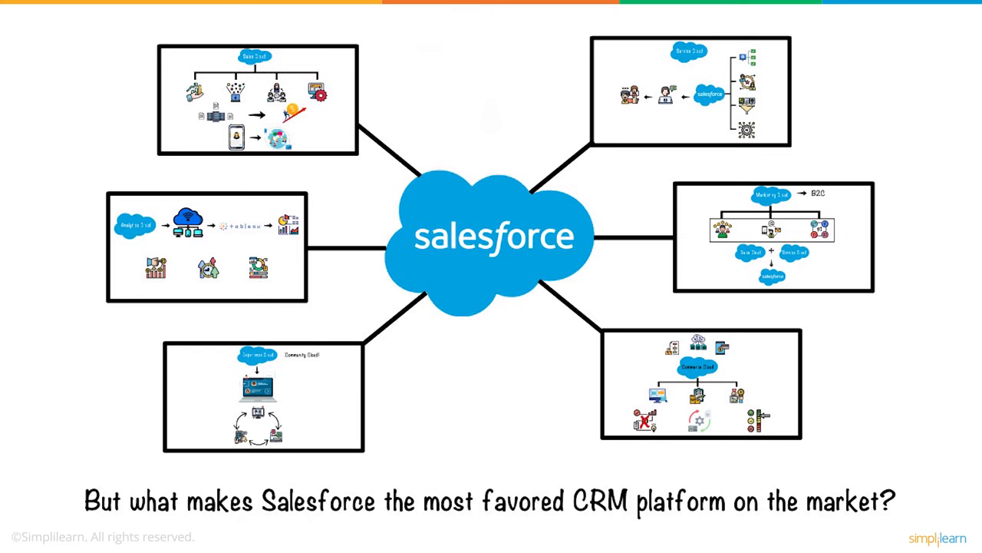